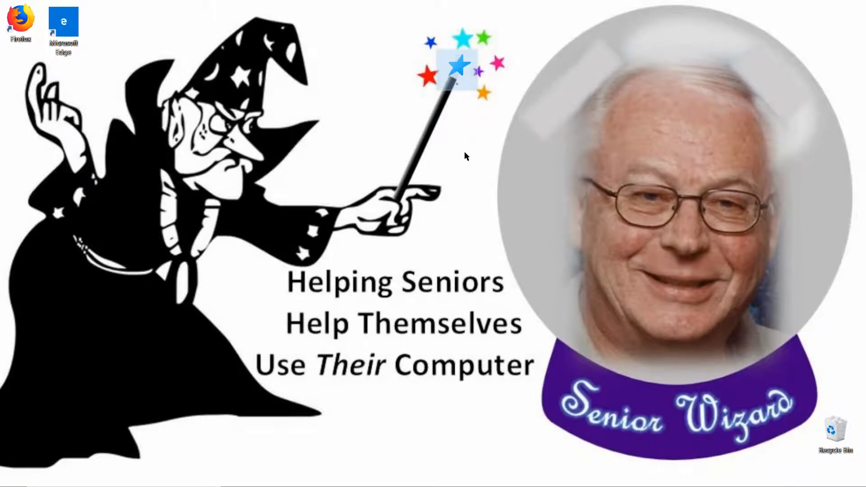
mouse_move(482, 127)
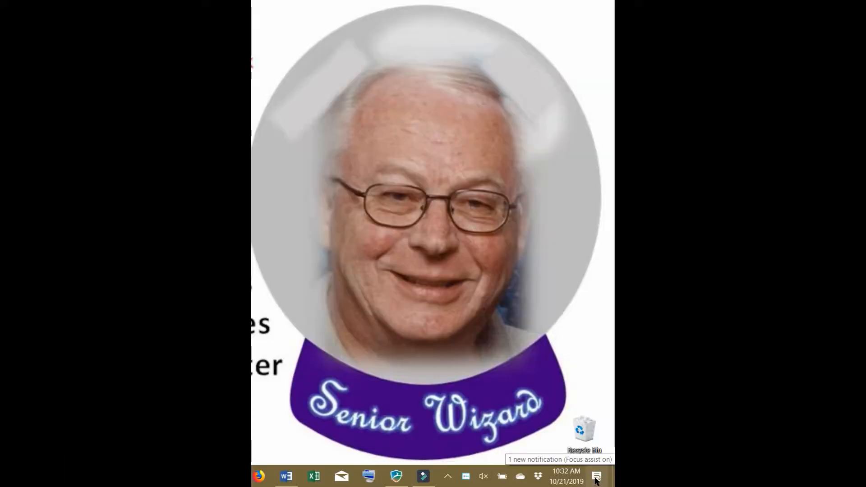
Bring up the Action Center panel with notifications and quick action tiles.
click(597, 476)
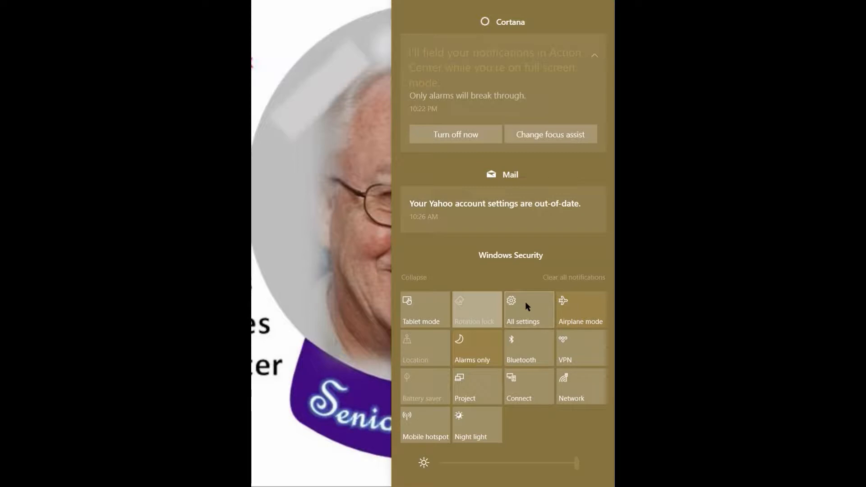
Go from Action Center to the main Windows Settings page via All settings.
click(528, 309)
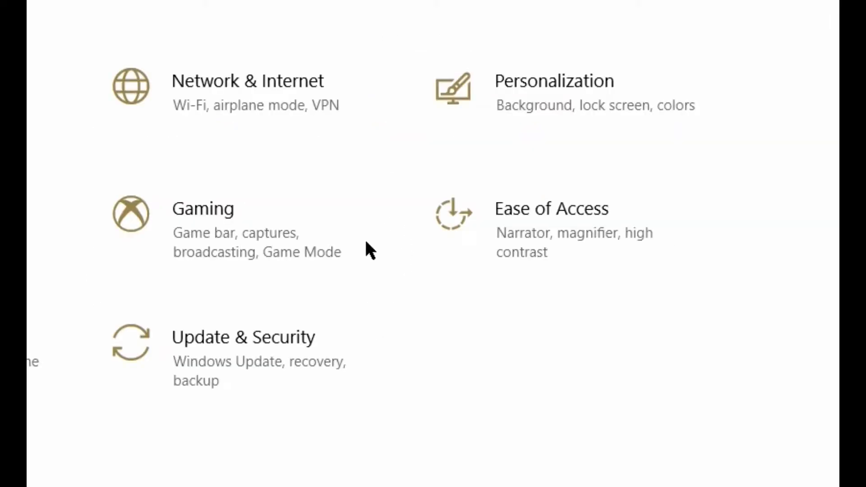
mouse_move(597, 276)
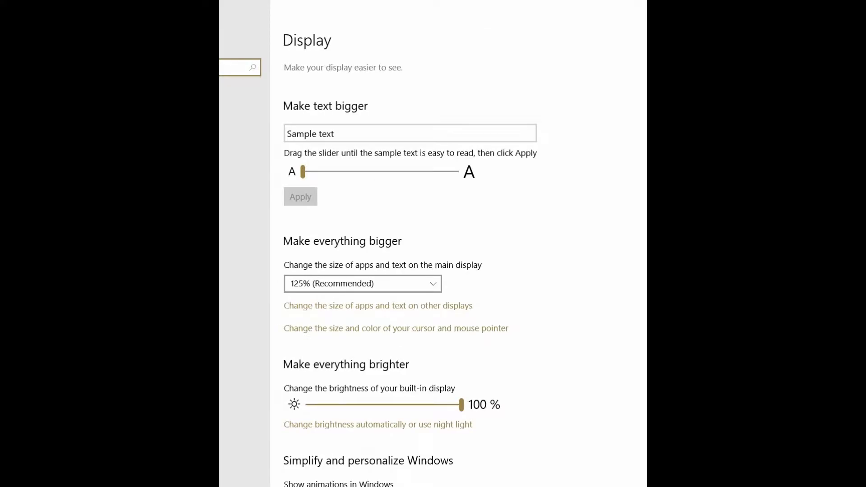
mouse_move(371, 78)
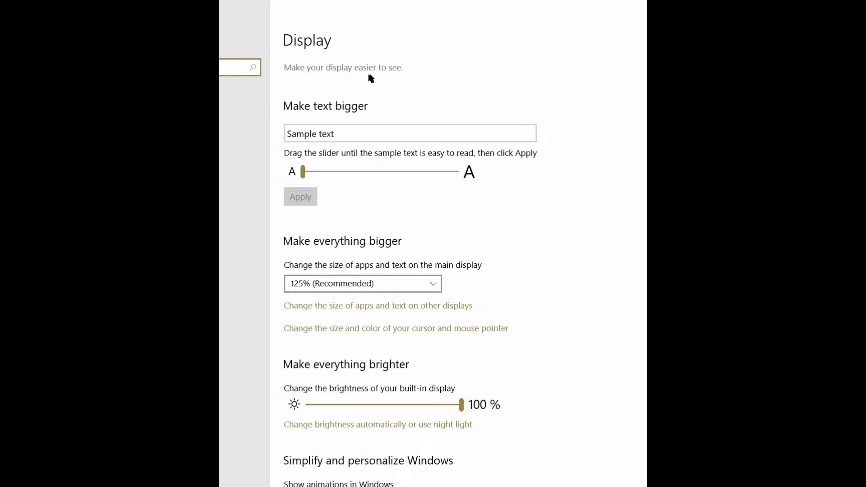
mouse_move(388, 55)
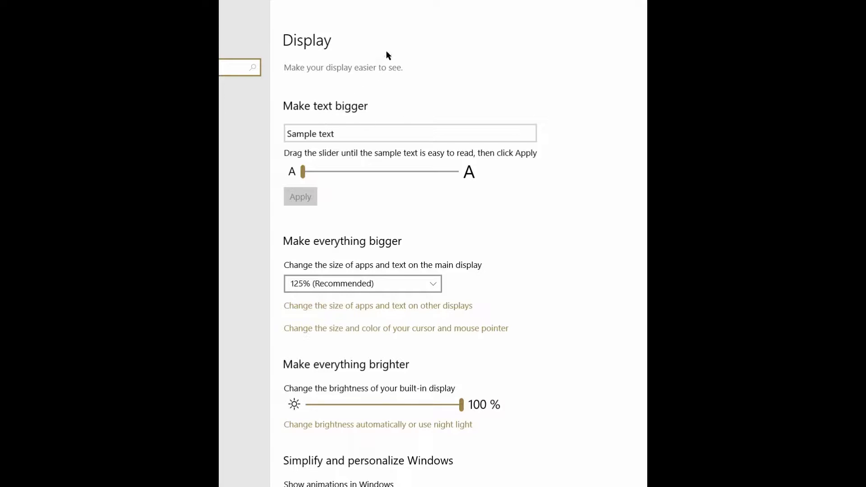
mouse_move(369, 117)
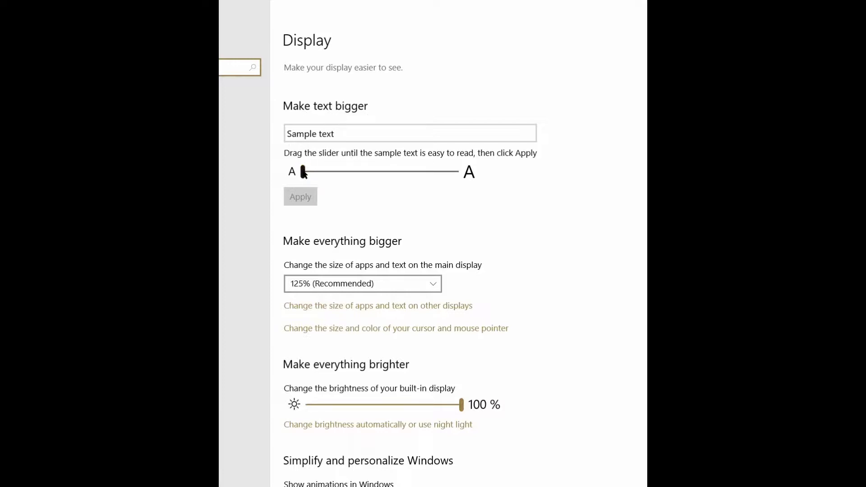
drag(301, 172, 328, 174)
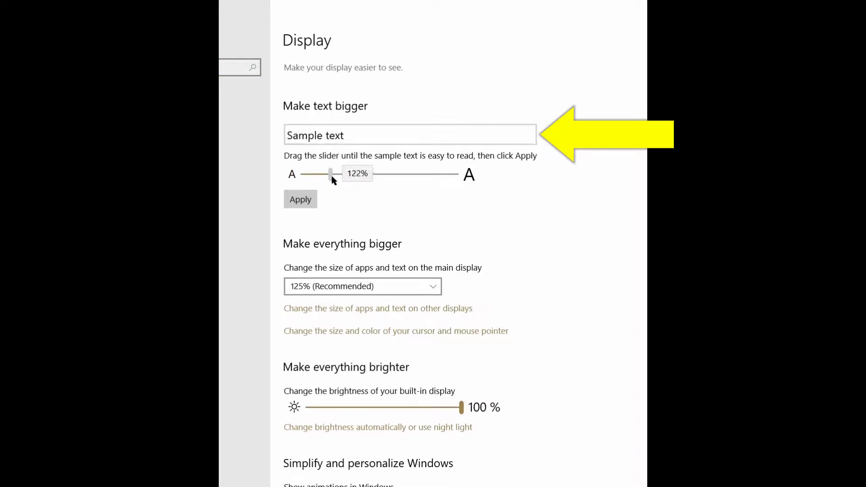
drag(331, 175, 391, 180)
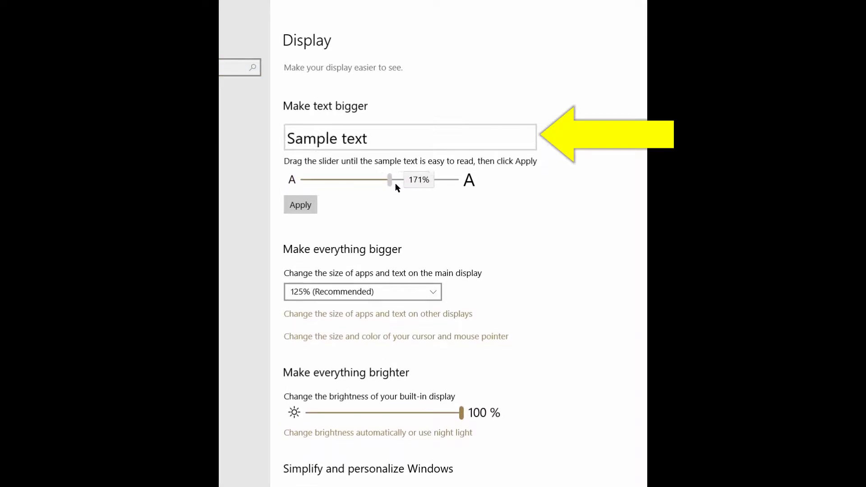
drag(390, 179, 448, 185)
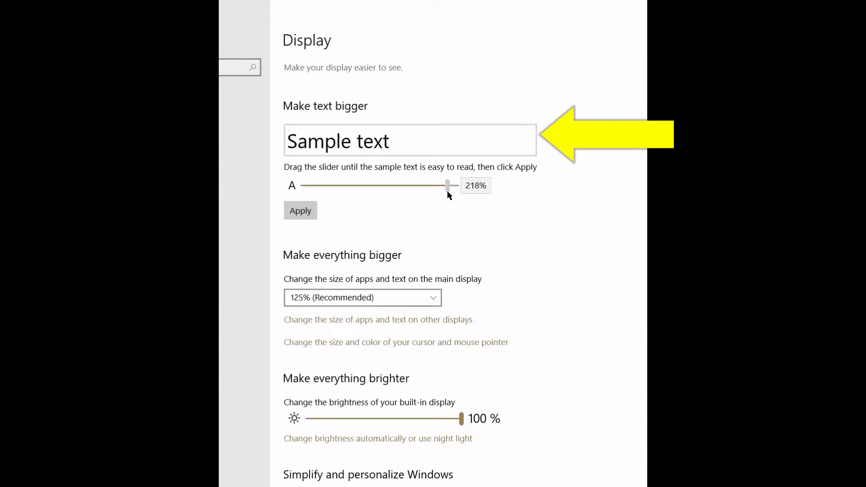
drag(447, 185, 392, 181)
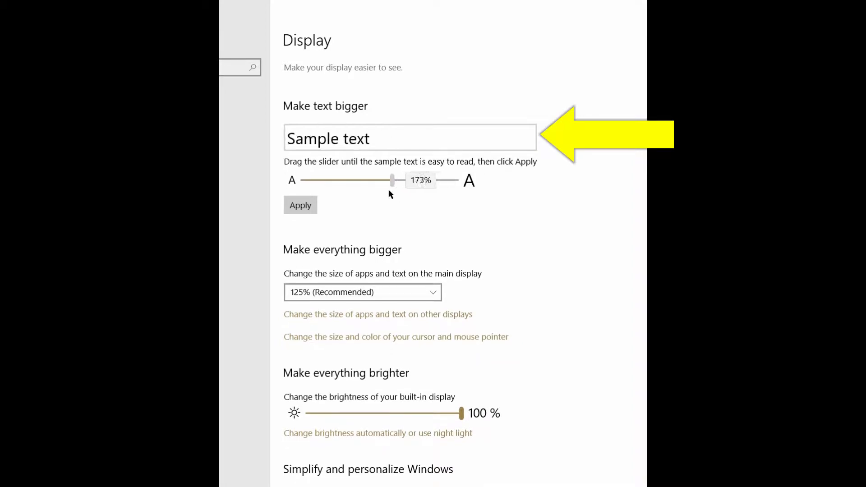
drag(392, 181, 302, 171)
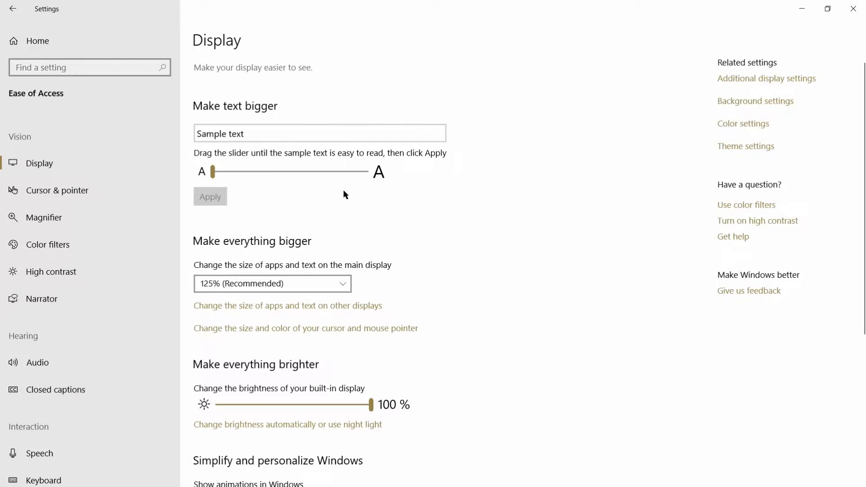
Scale apps and text to 175% and check the enlarged Edge shortcut on the desktop.
scroll(down, 3)
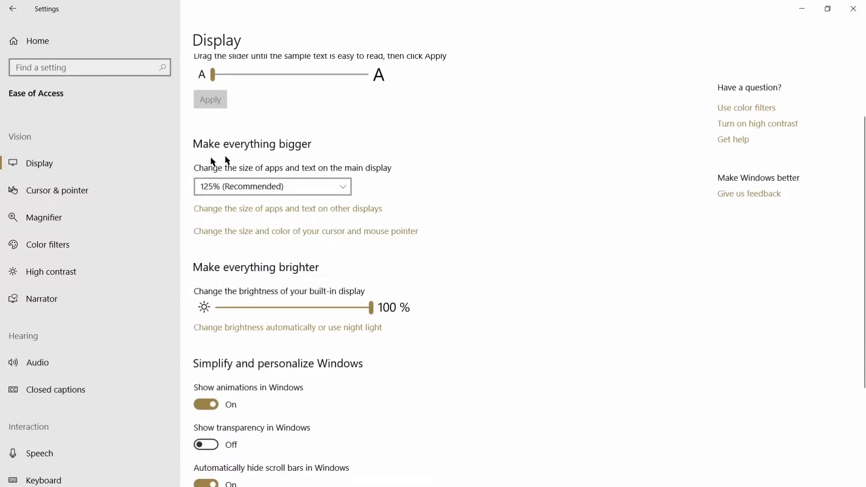
mouse_move(337, 150)
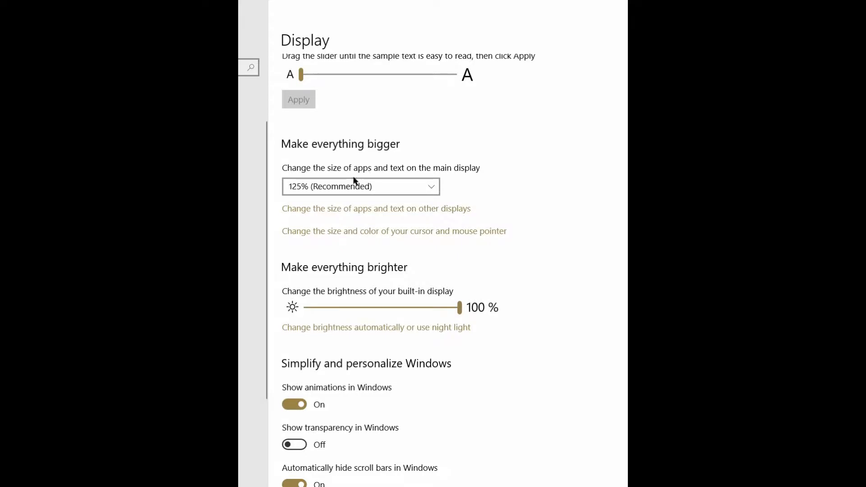
mouse_move(439, 181)
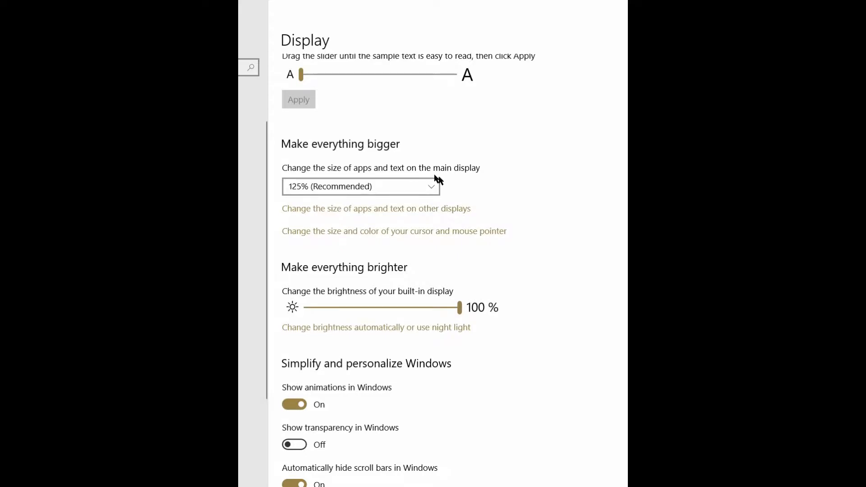
click(360, 186)
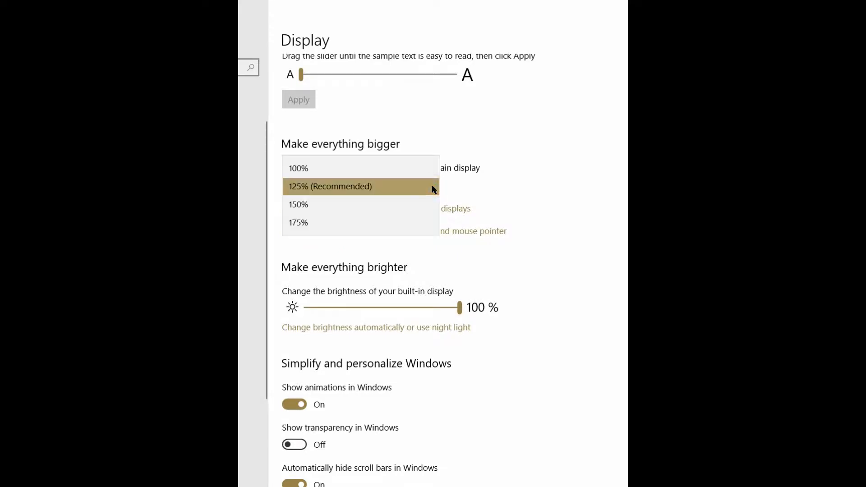
mouse_move(331, 207)
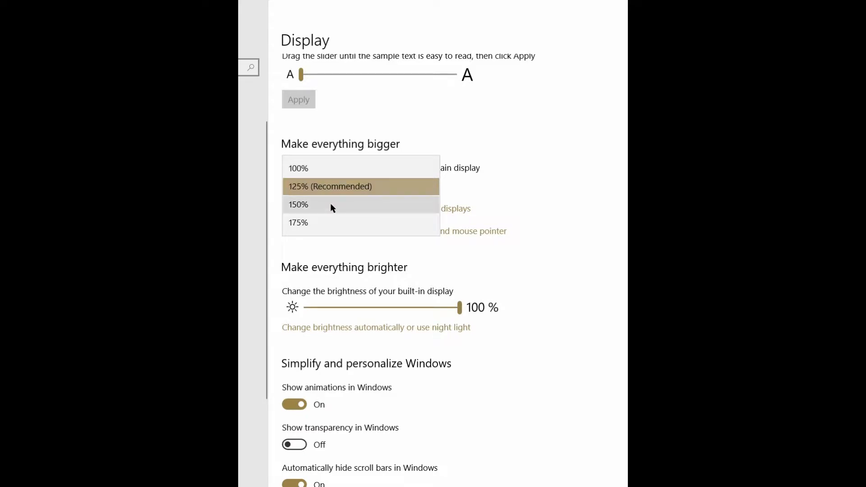
mouse_move(320, 224)
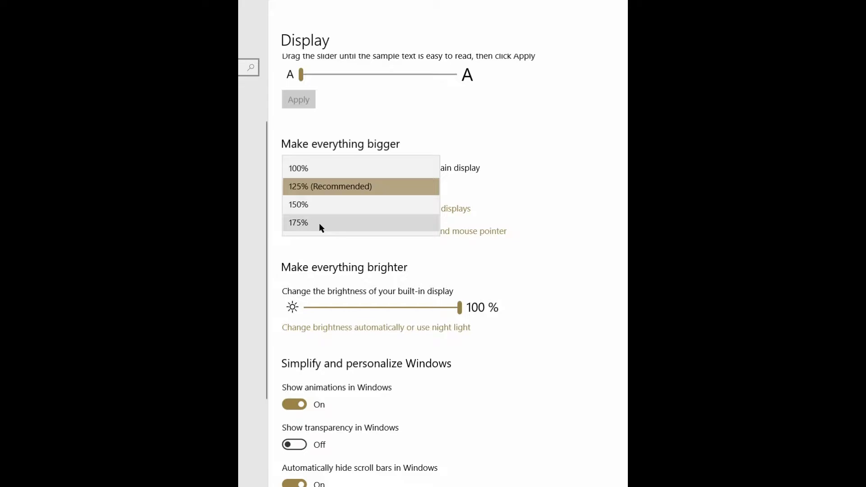
click(298, 223)
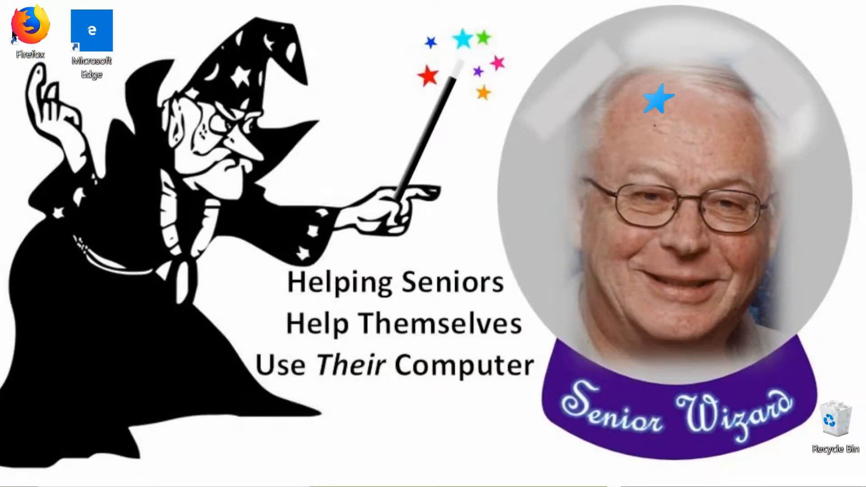
click(91, 33)
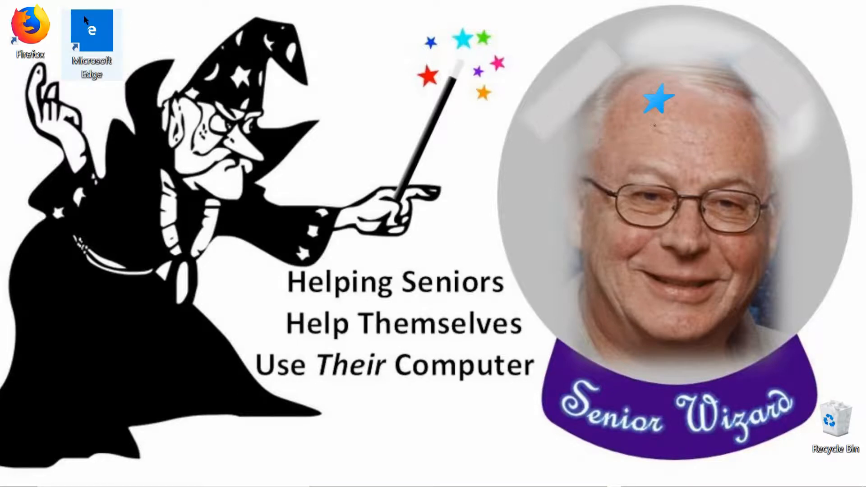
mouse_move(612, 353)
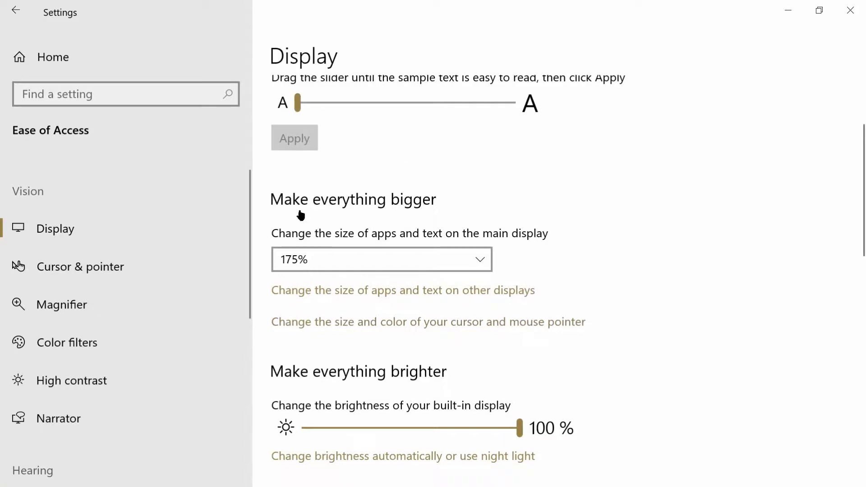
Restore display scaling to 125% (Recommended) and scroll down to the cursor and pointer size link.
click(380, 259)
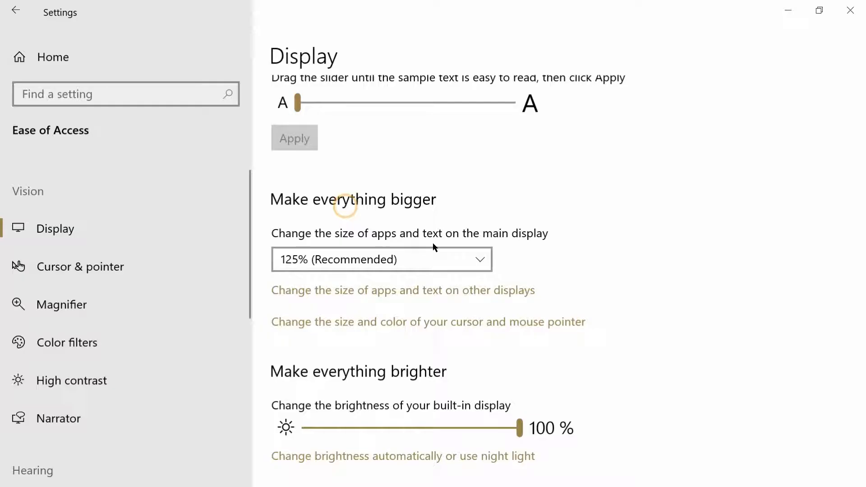
scroll(down, 3)
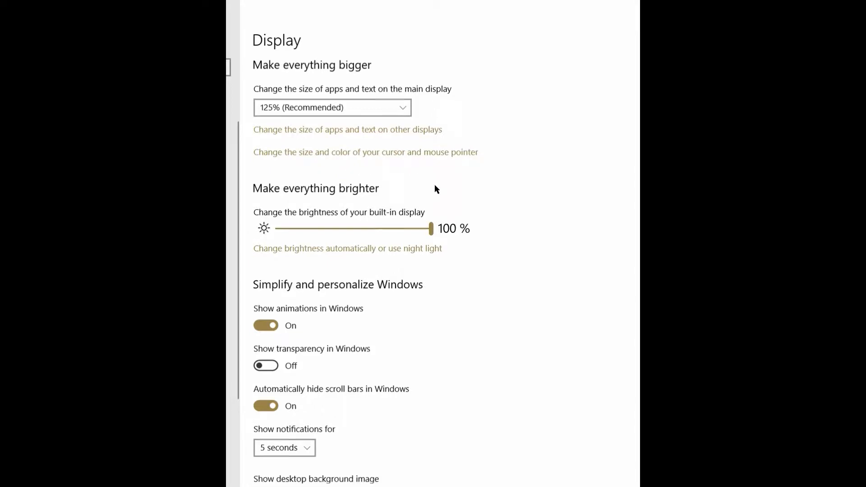
scroll(down, 3)
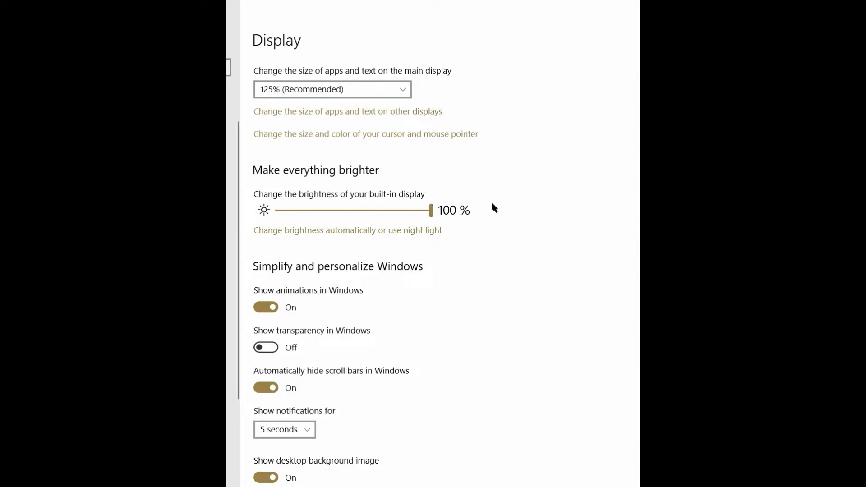
scroll(down, 3)
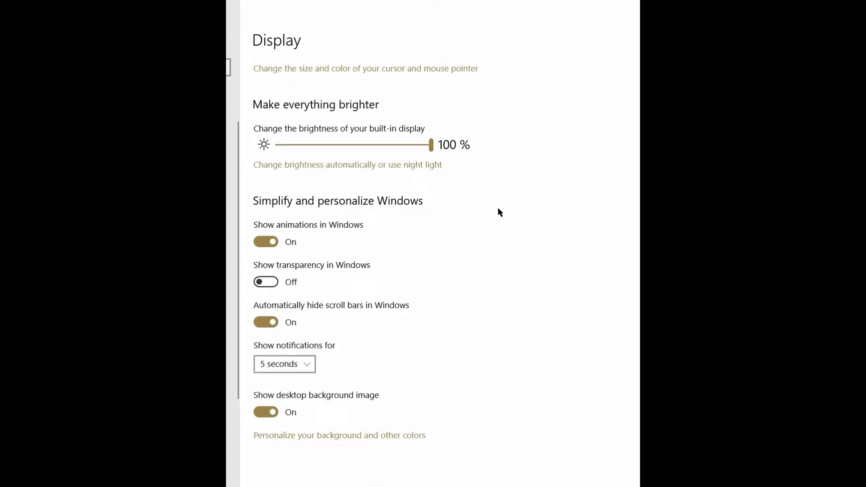
mouse_move(529, 219)
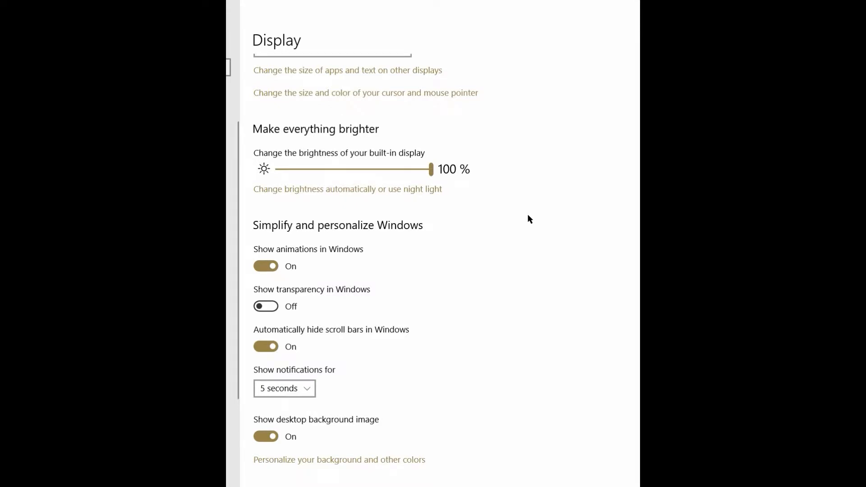
scroll(down, 3)
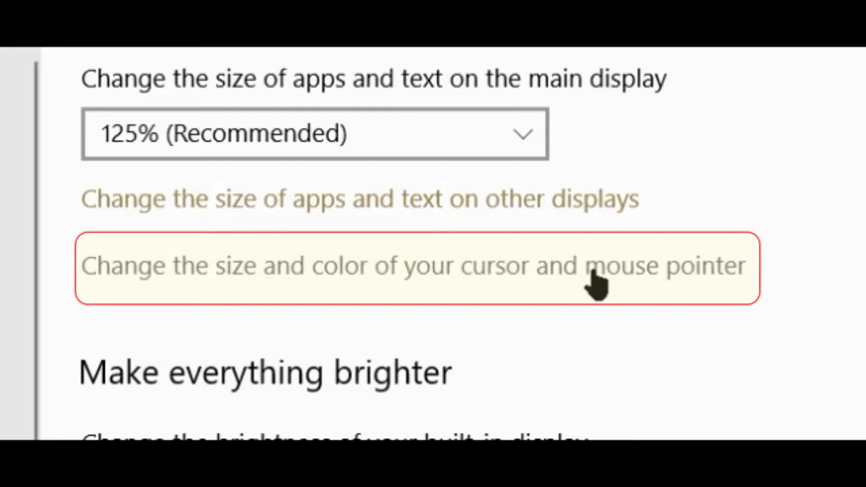
Reach the Cursor & pointer page with size, color, thickness and touch feedback options.
click(597, 271)
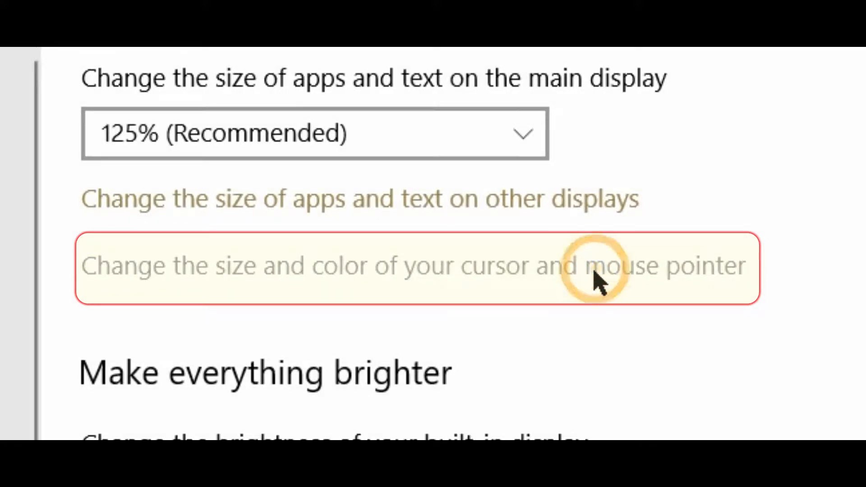
click(417, 268)
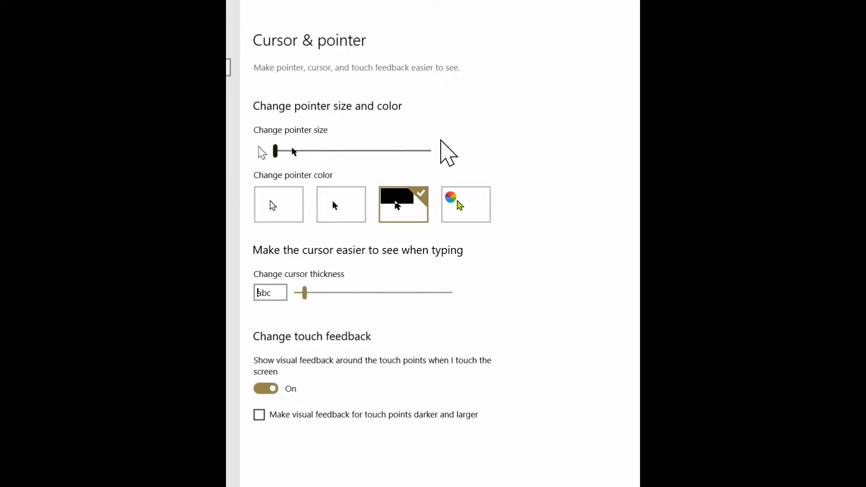
Enlarge the pointer up to the maximum size 15, then settle on a mid-range size.
click(275, 151)
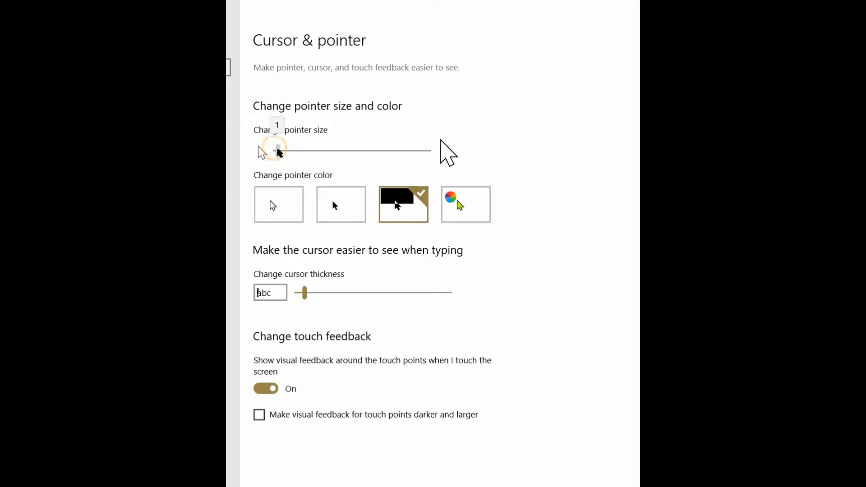
drag(276, 150, 304, 150)
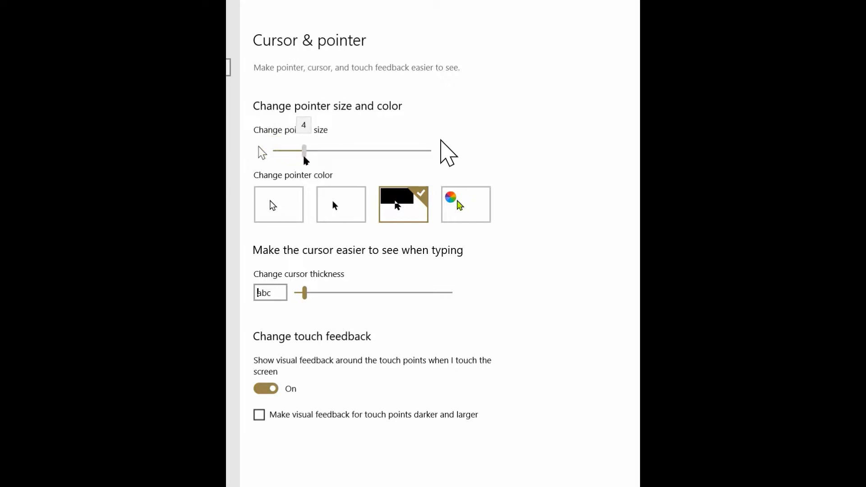
drag(304, 151, 330, 151)
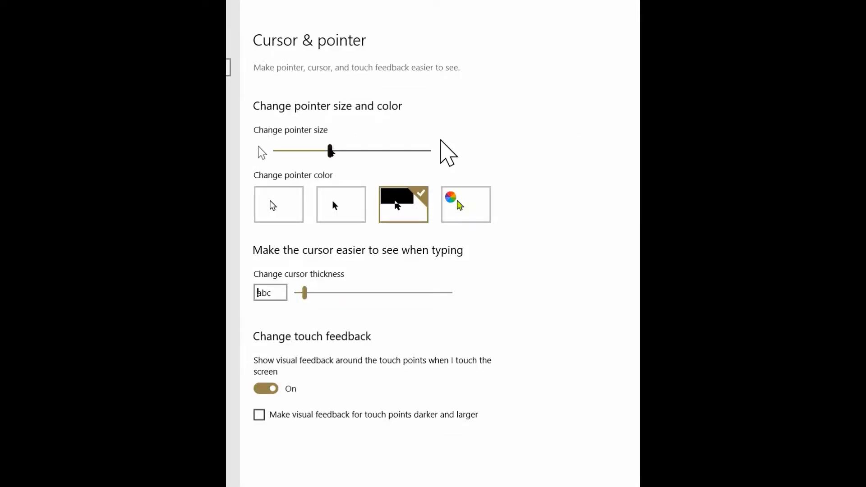
drag(331, 151, 382, 150)
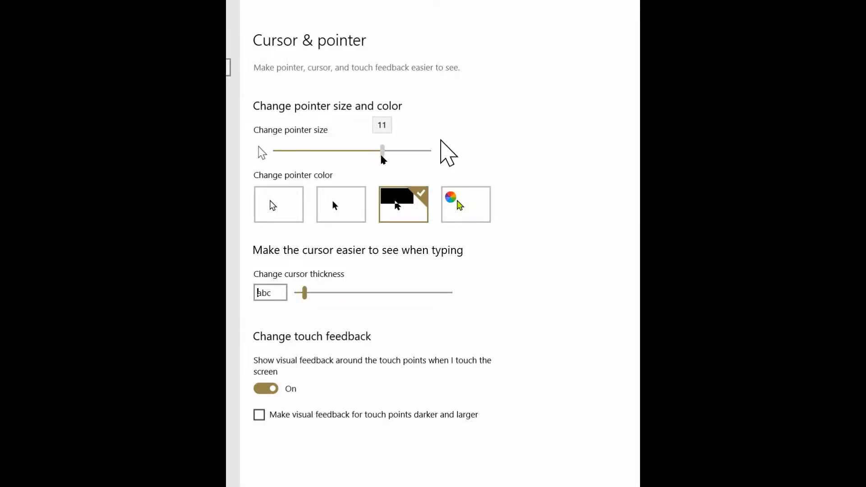
drag(381, 151, 385, 151)
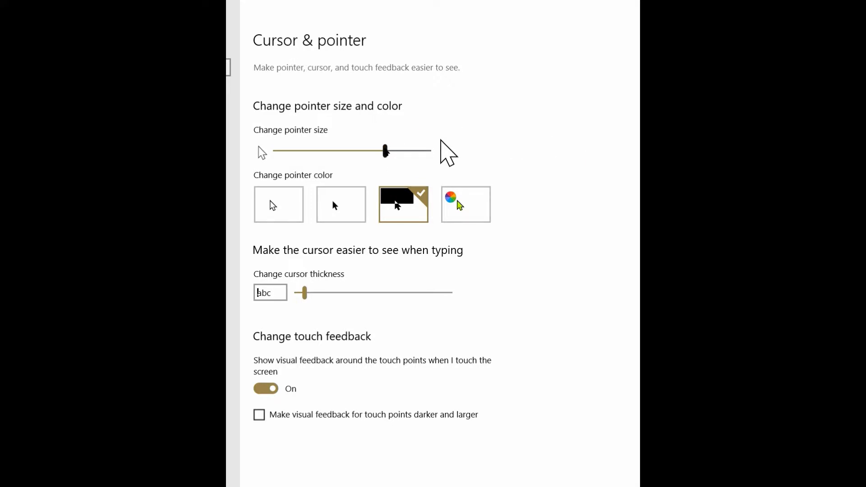
drag(386, 151, 426, 151)
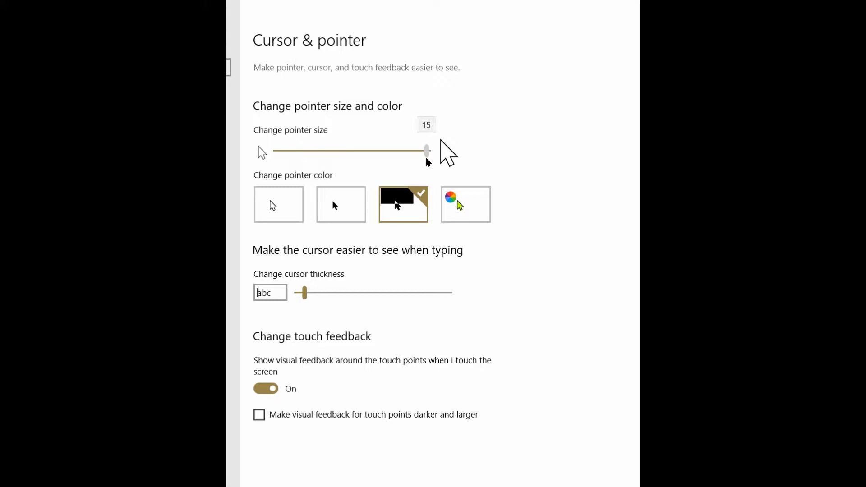
drag(425, 151, 430, 151)
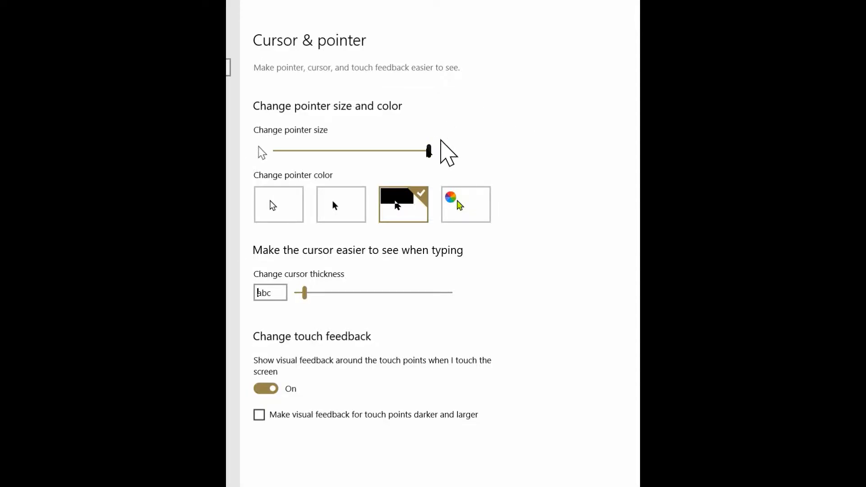
drag(428, 151, 346, 152)
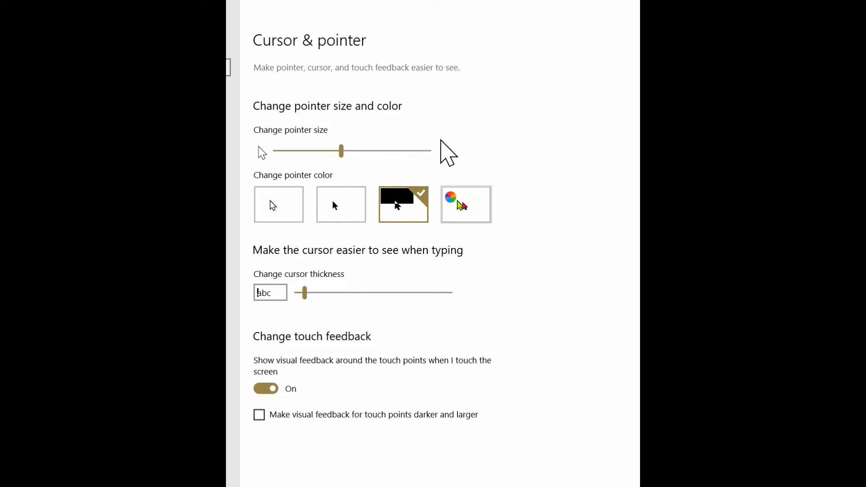
Switch to a colored pointer and apply a custom blue-violet shade from the color picker.
click(465, 205)
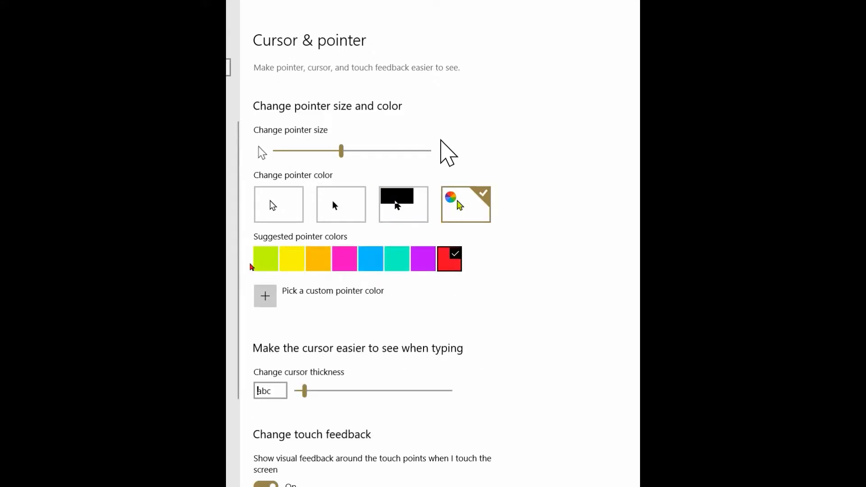
click(370, 259)
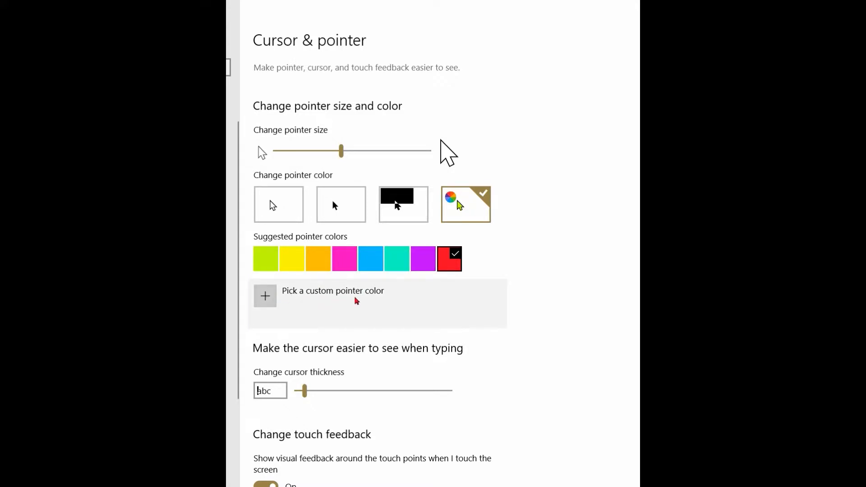
click(264, 296)
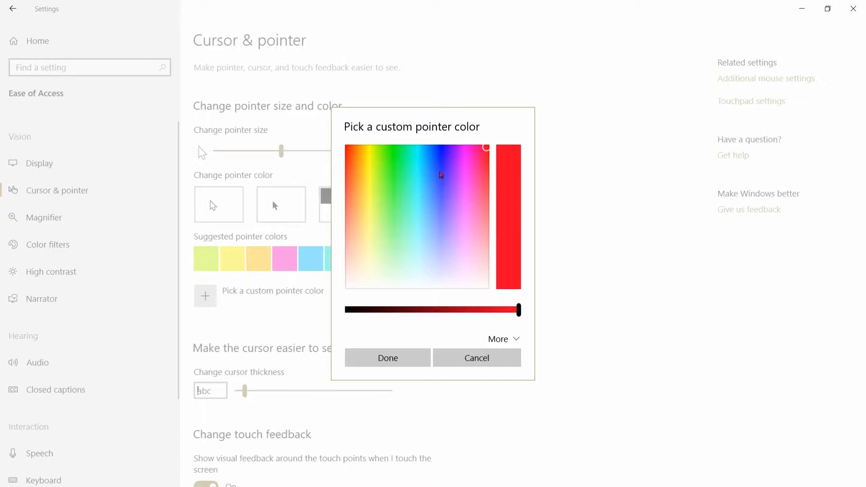
mouse_move(447, 153)
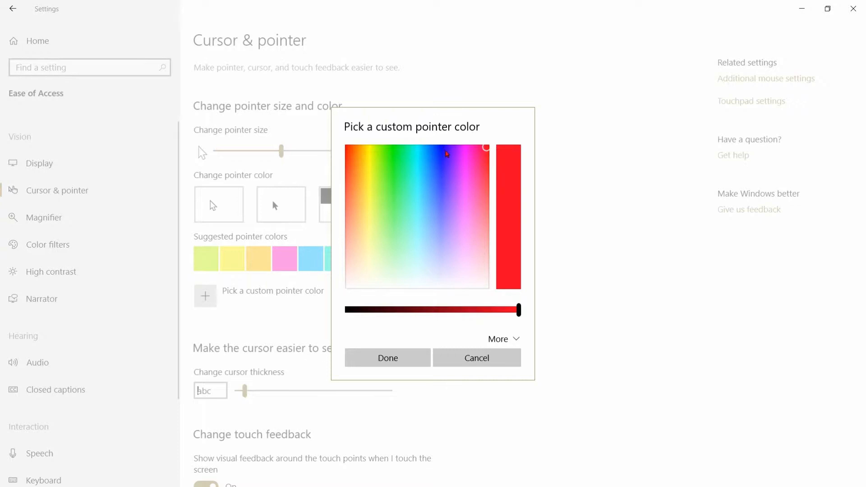
click(448, 151)
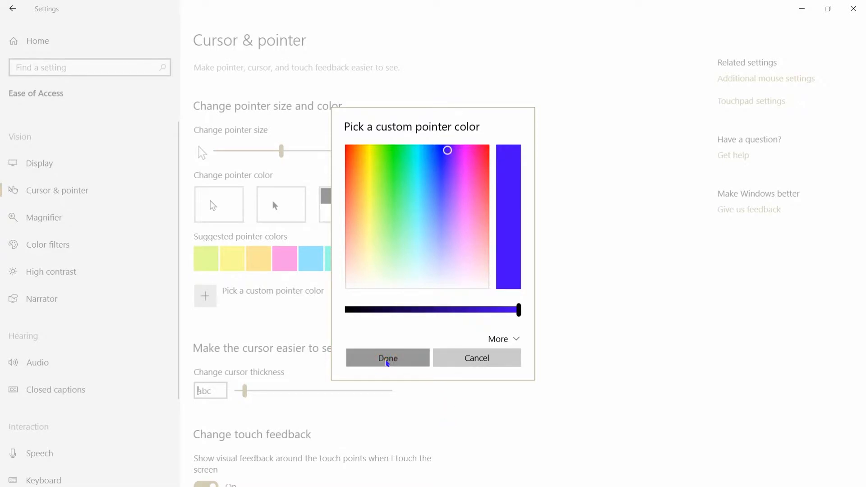
click(387, 357)
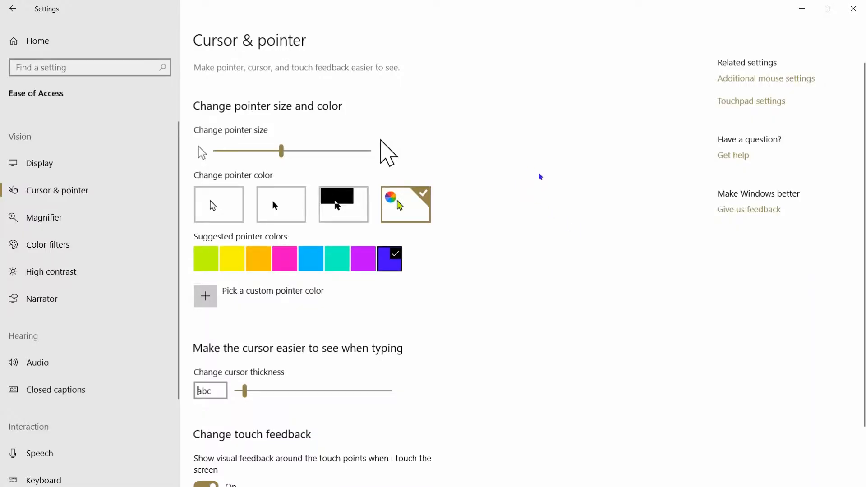
mouse_move(526, 206)
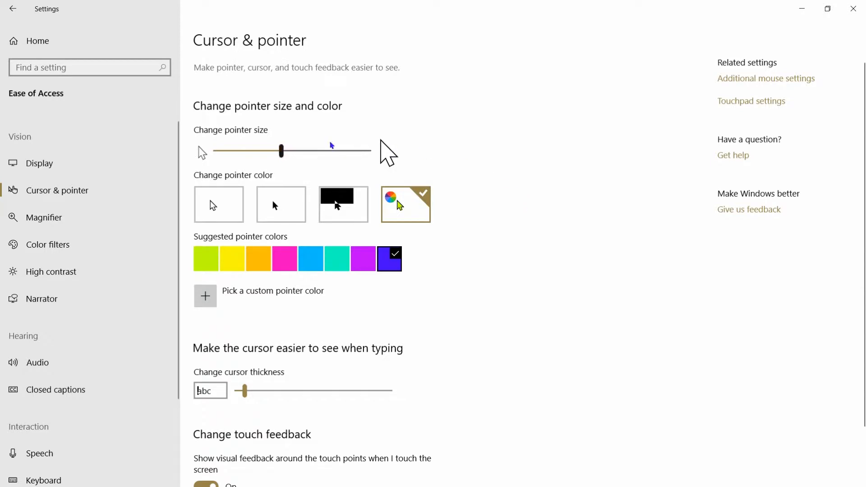
mouse_move(293, 306)
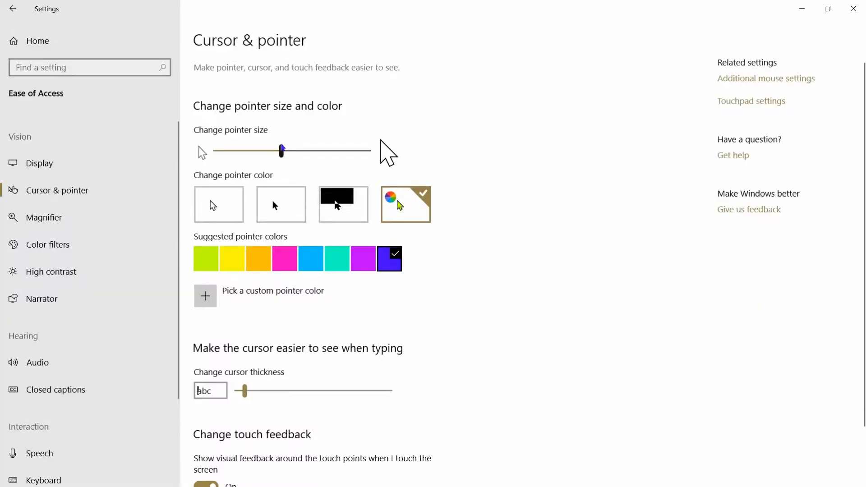
drag(281, 150, 263, 149)
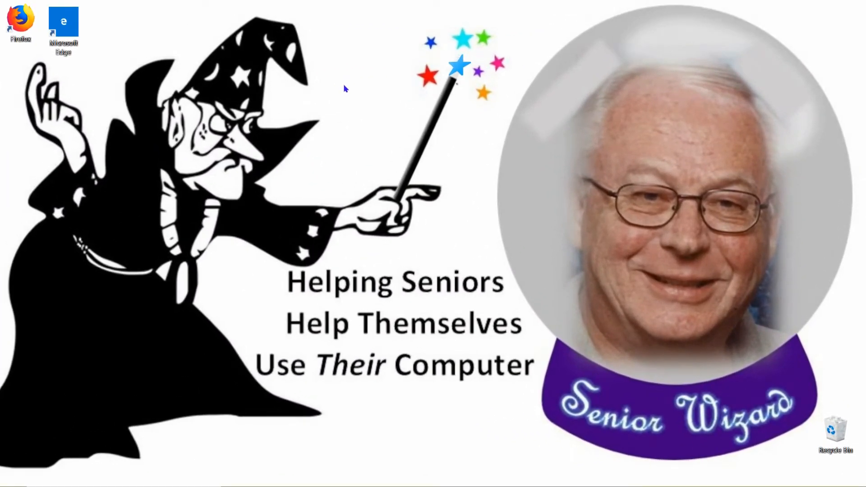
mouse_move(88, 41)
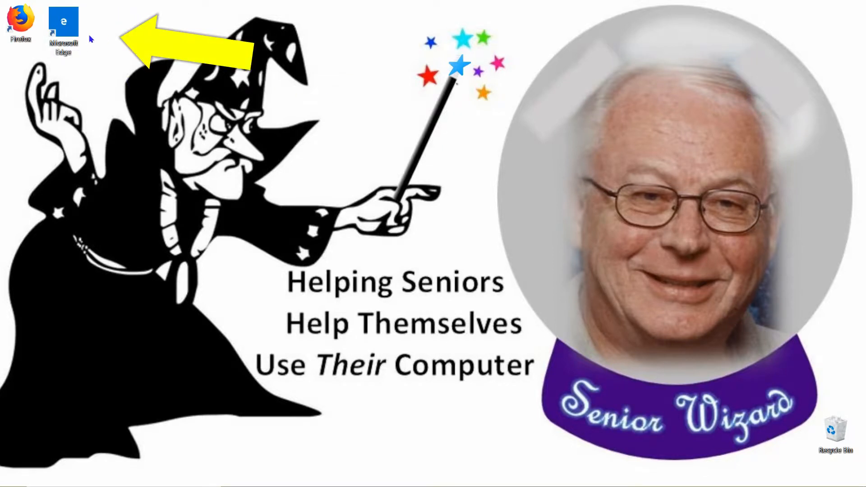
mouse_move(359, 104)
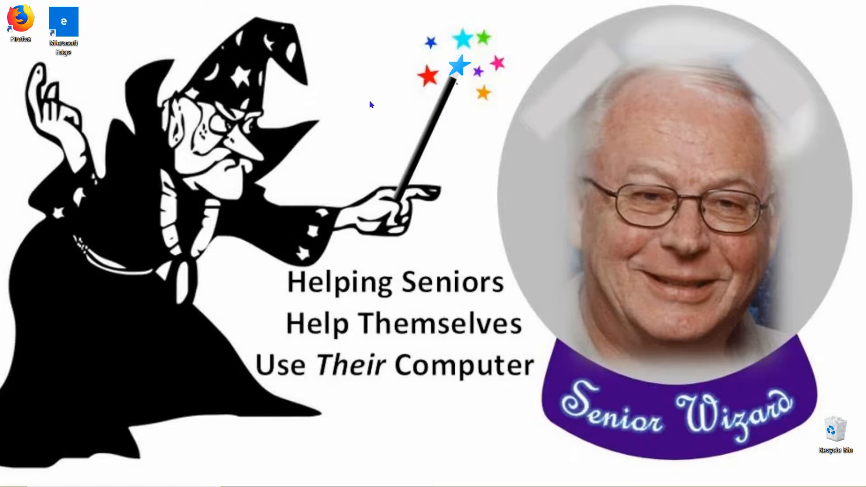
mouse_move(375, 105)
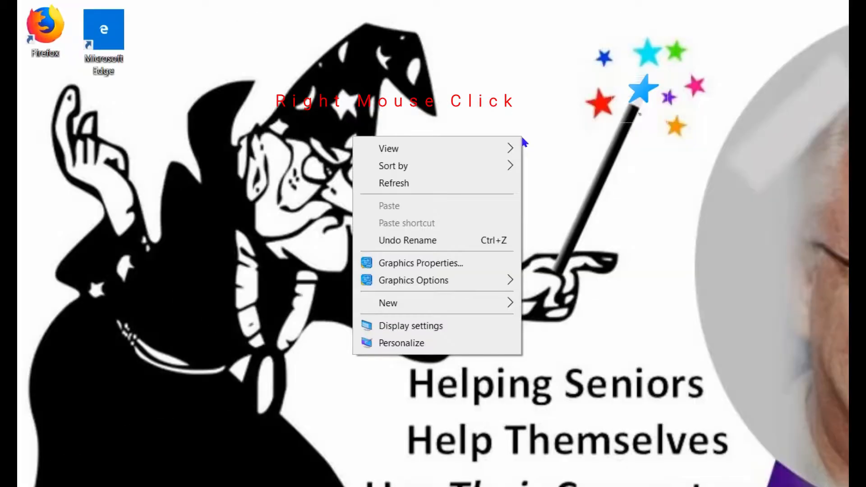
mouse_move(387, 148)
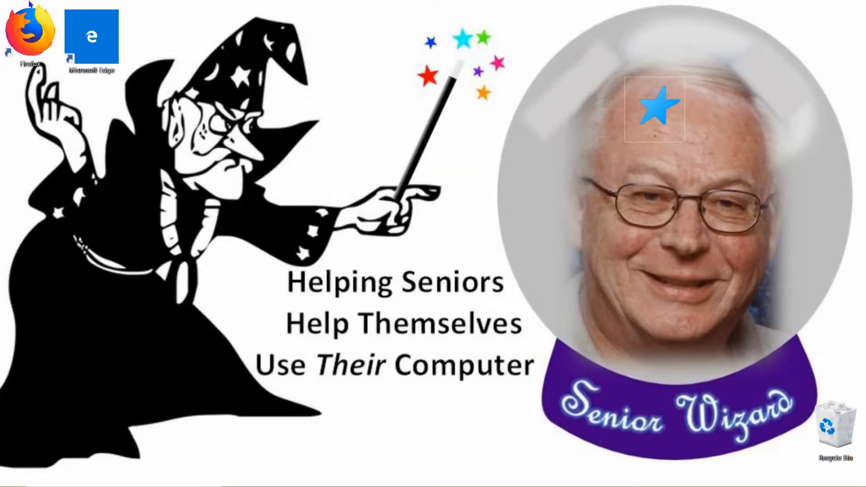
mouse_move(340, 100)
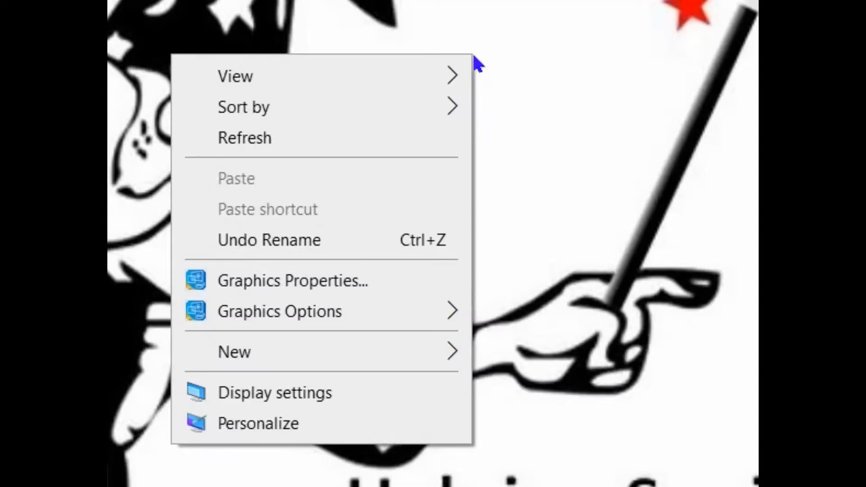
Hide the desktop icons via View > Show desktop icons, then reopen the View submenu to restore them.
click(236, 75)
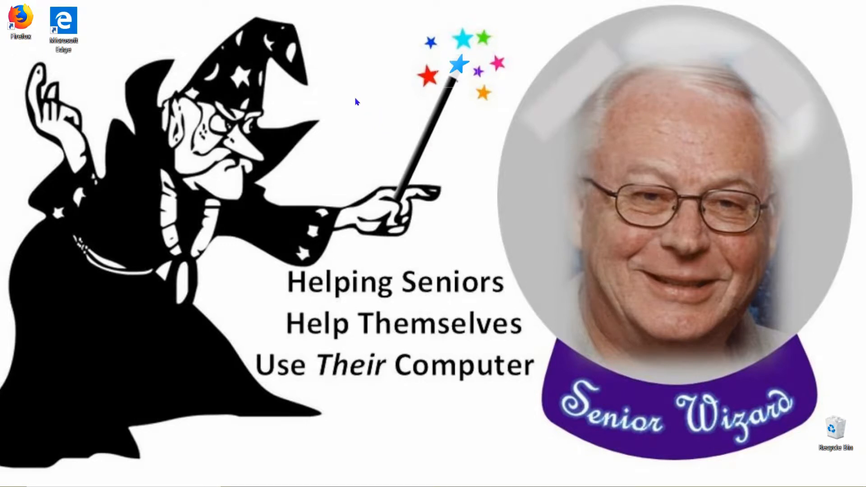
right_click(356, 101)
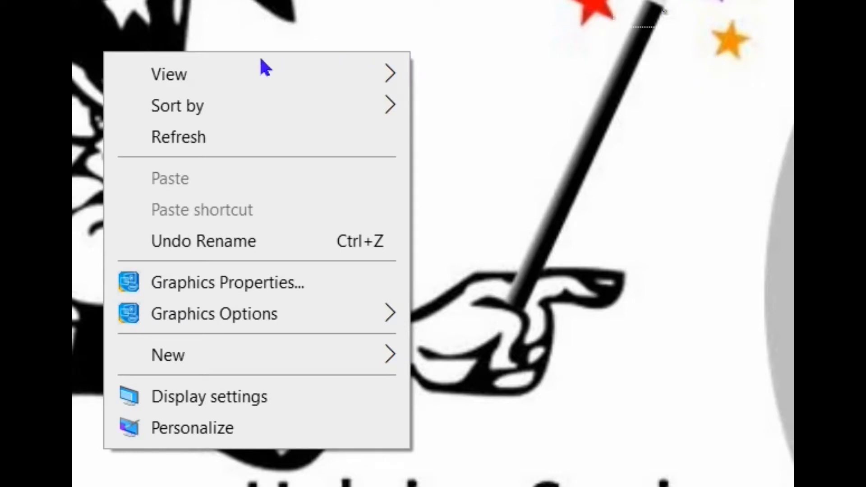
click(170, 74)
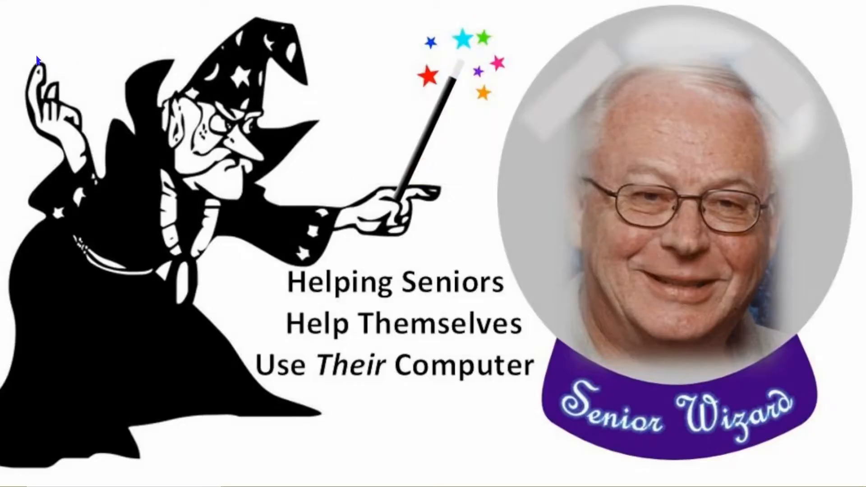
mouse_move(359, 121)
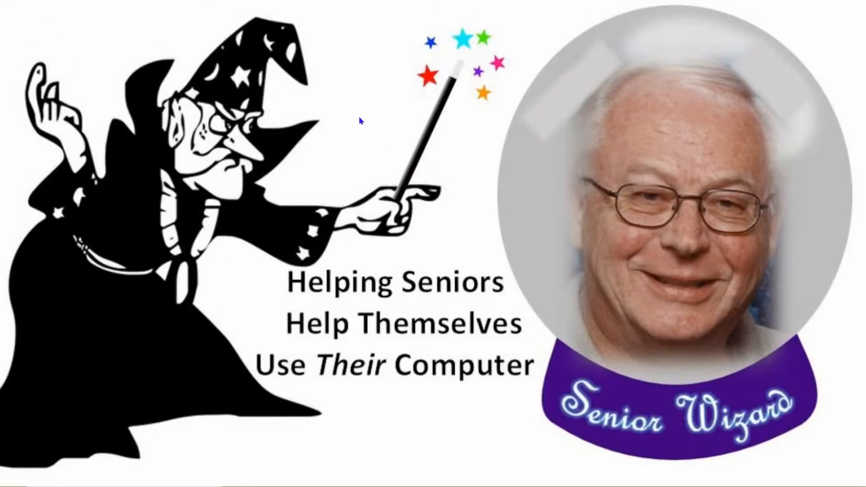
right_click(359, 122)
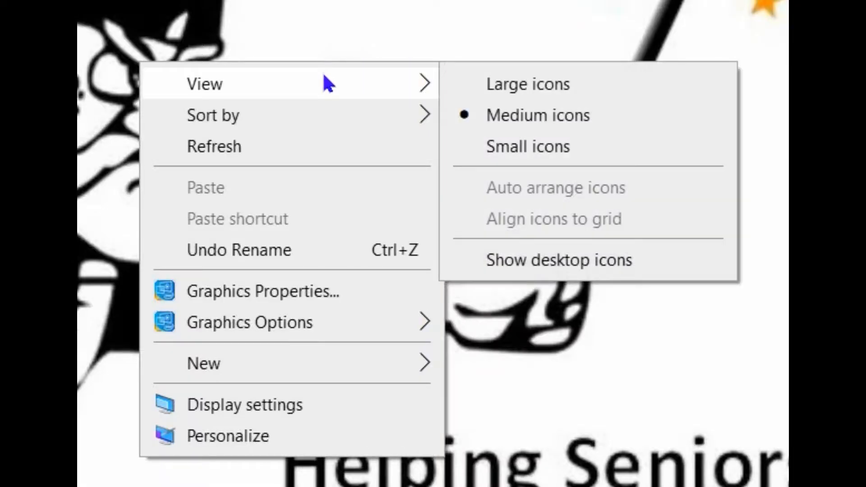
mouse_move(556, 244)
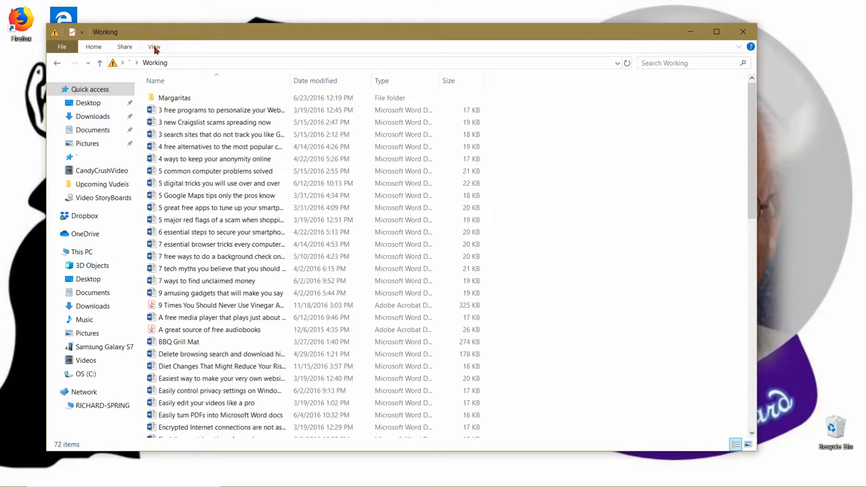
Show the Working folder in the Content layout with authors, dates and sizes.
click(154, 46)
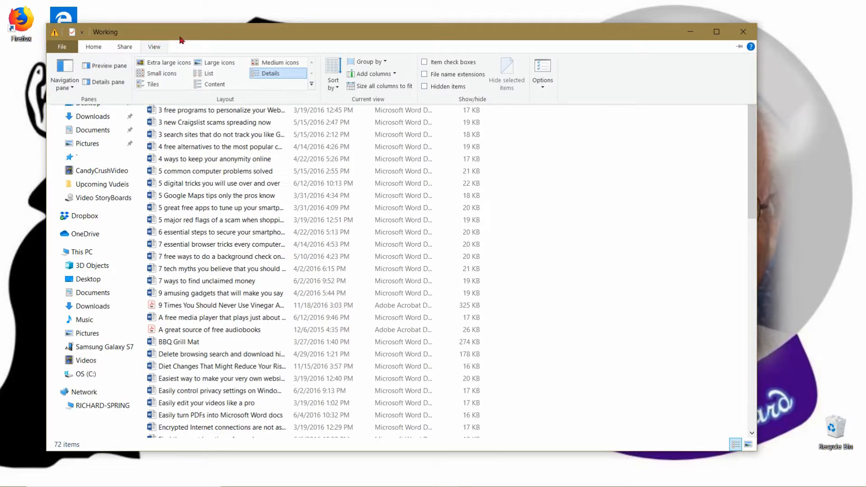
mouse_move(242, 15)
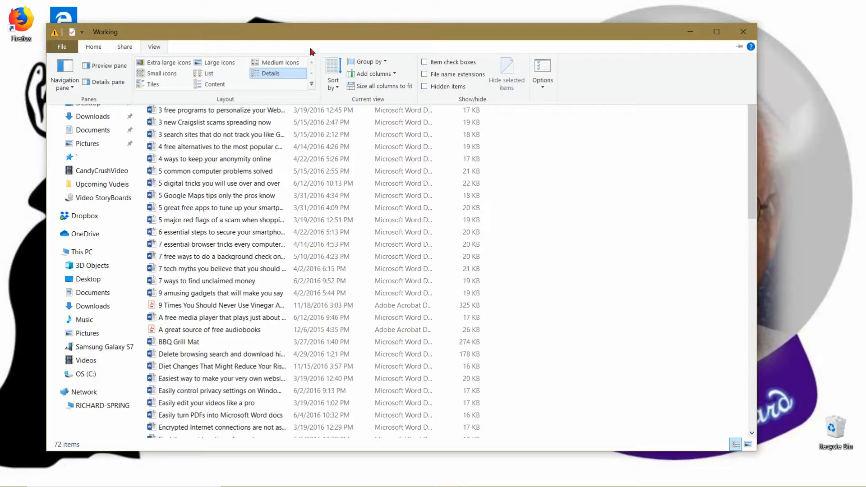
click(215, 84)
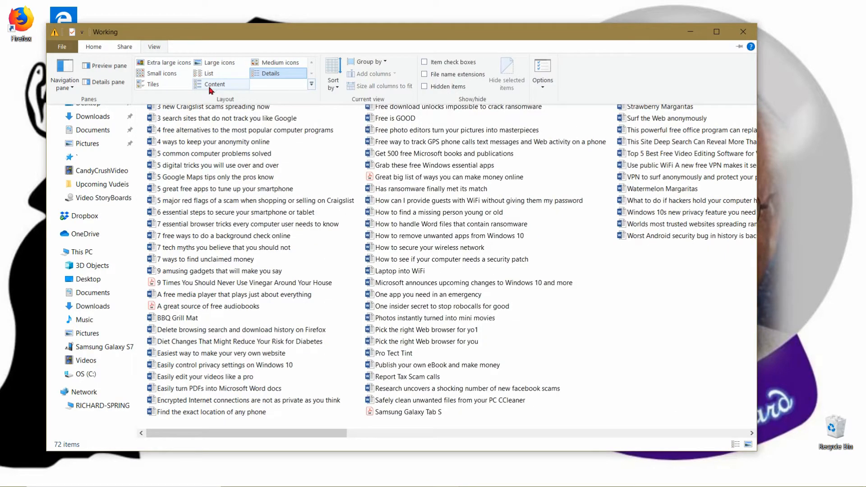
click(270, 73)
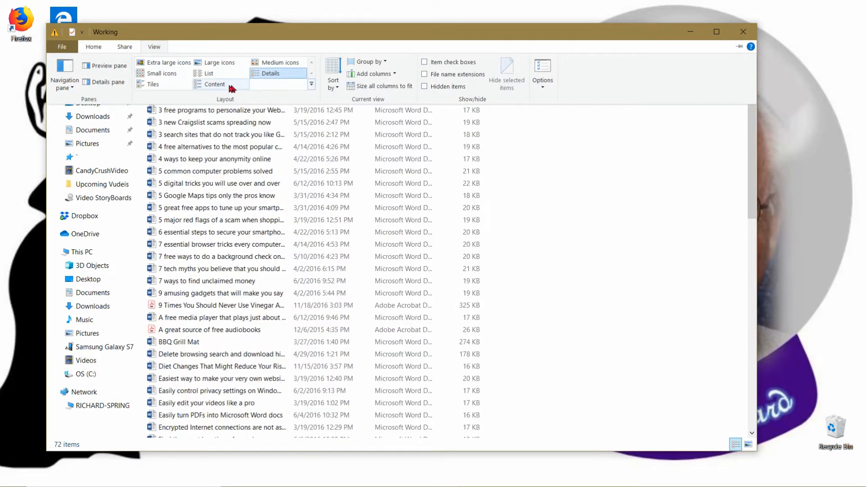
click(215, 84)
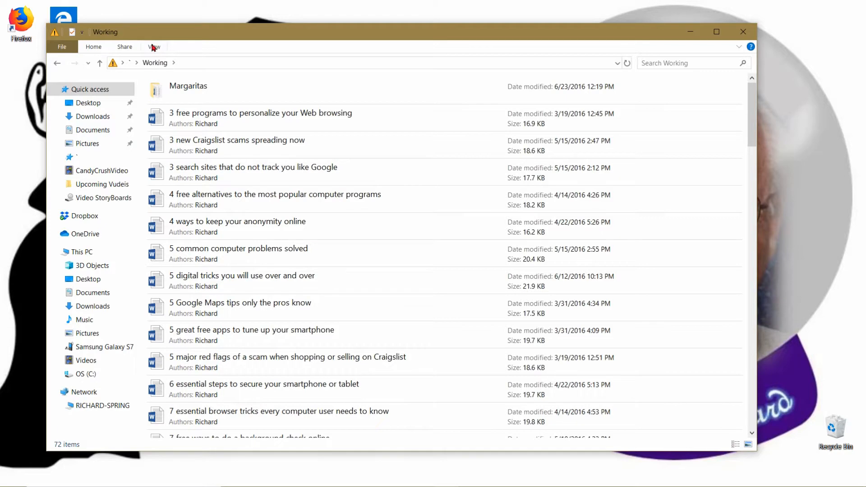
Show the folder as a simple list, then as tiles with file type and size.
click(154, 46)
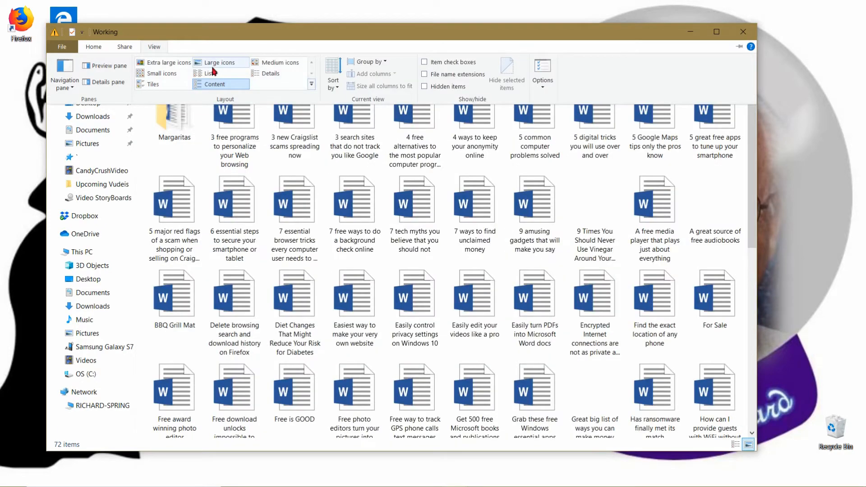
click(208, 73)
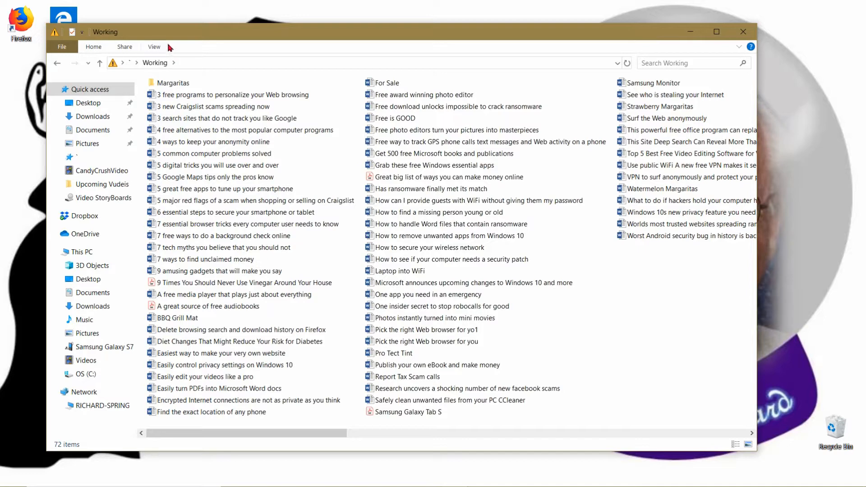
click(154, 46)
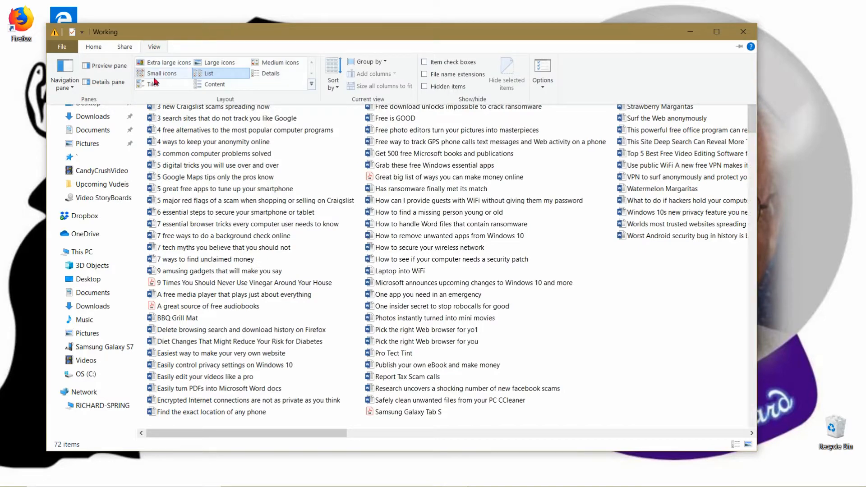
click(153, 84)
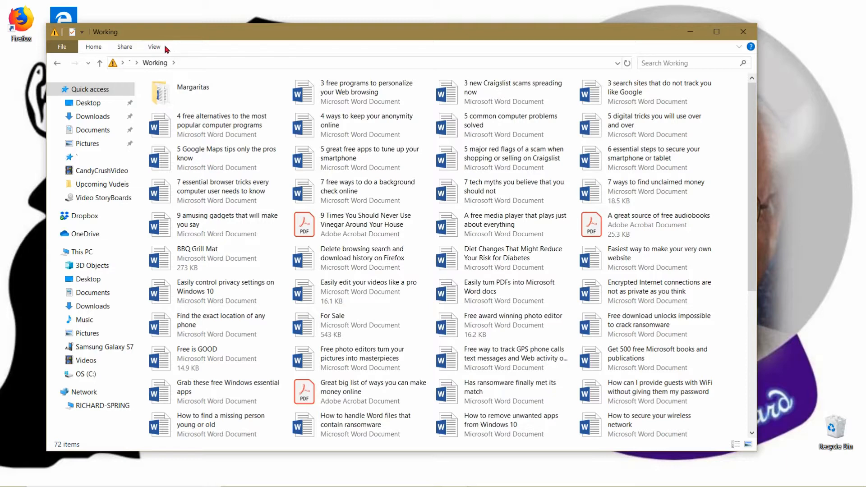
View the Working folder as medium, then large, then extra large icons.
click(154, 46)
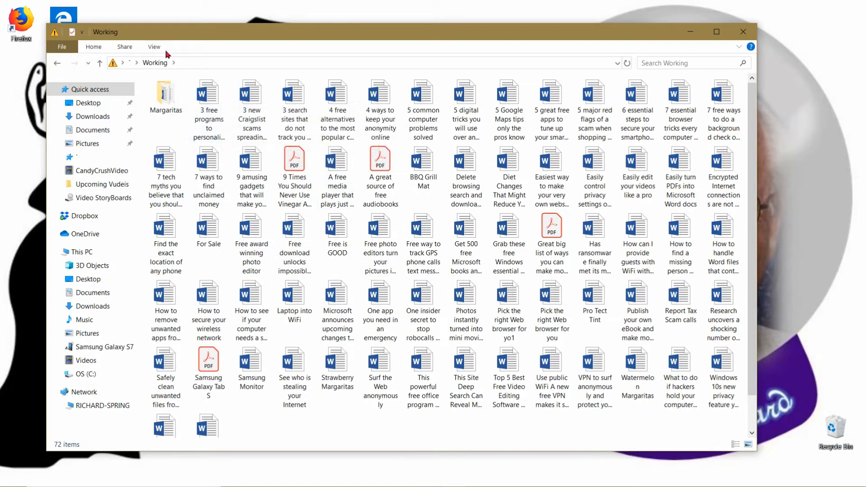
click(154, 46)
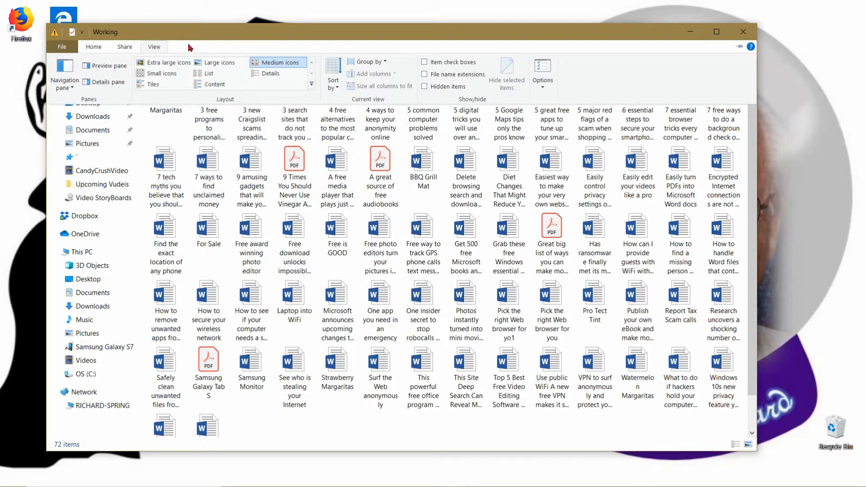
click(216, 62)
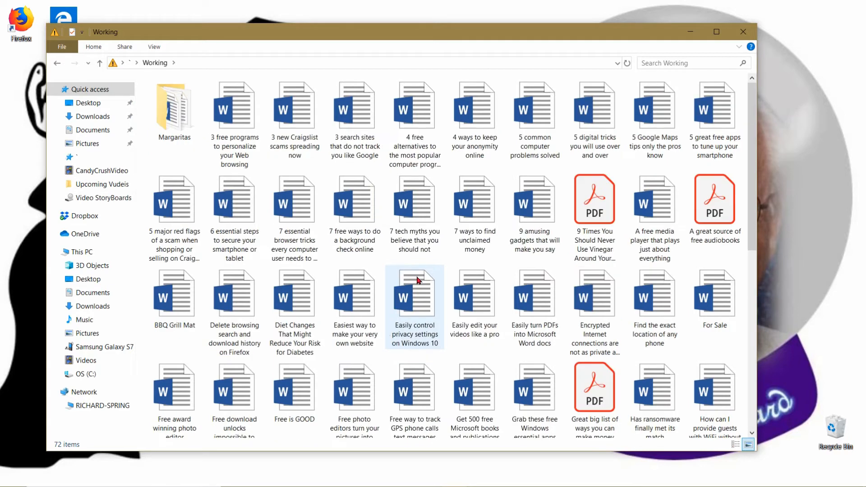
click(294, 107)
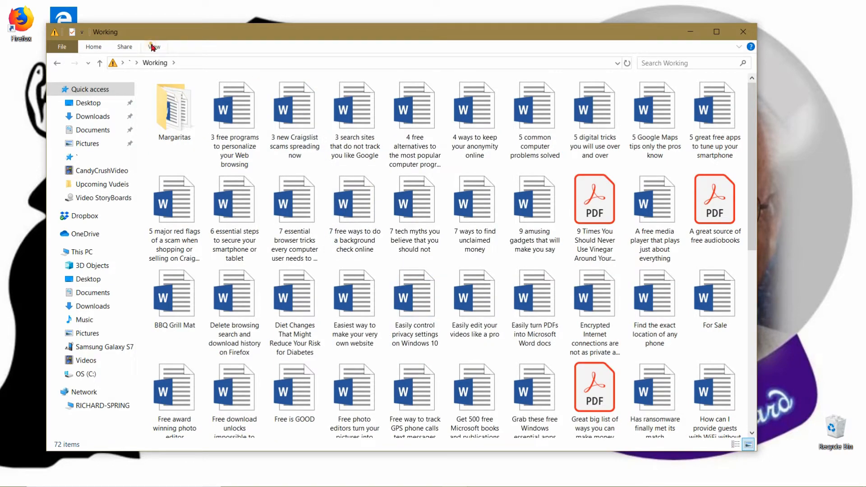
click(154, 46)
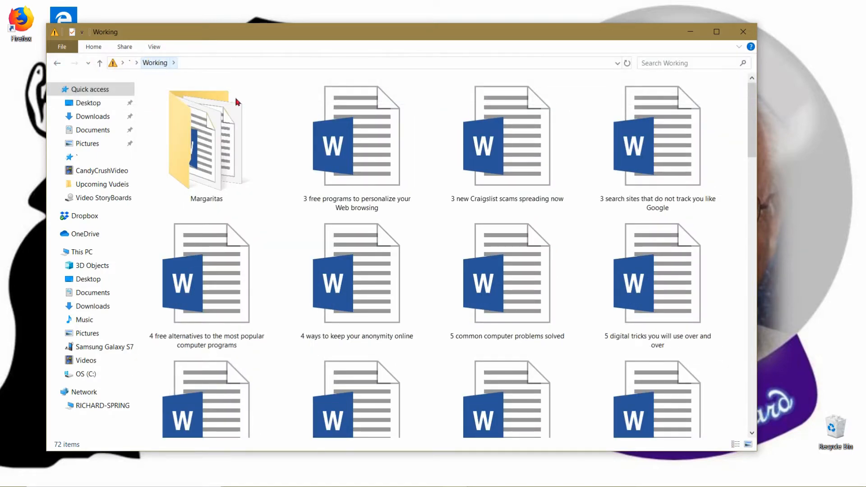
Browse the 72 files at extra large size, then return the folder to medium icons.
scroll(down, 3)
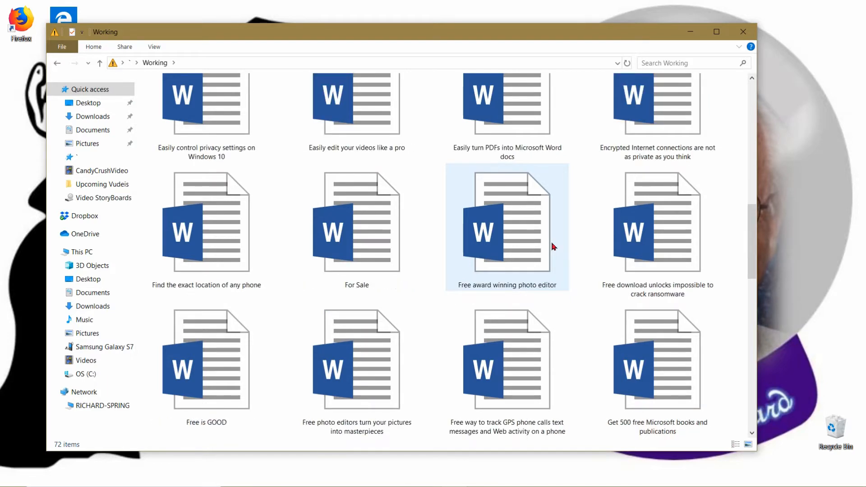
scroll(down, 3)
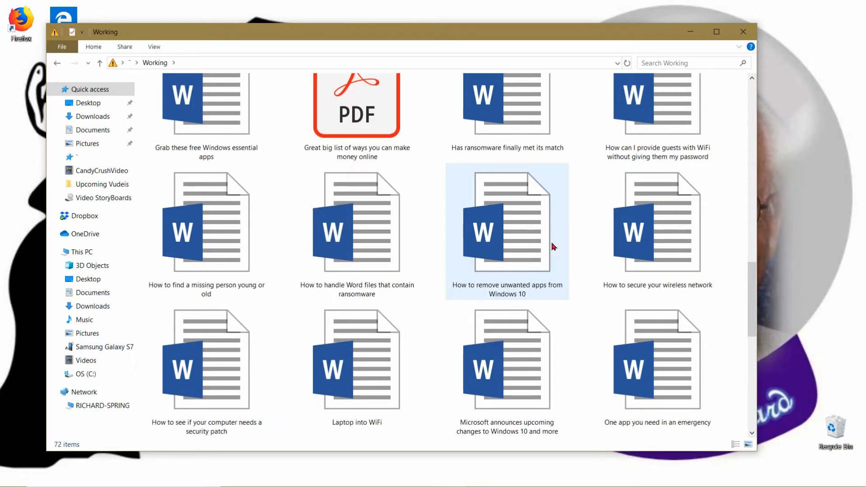
scroll(down, 3)
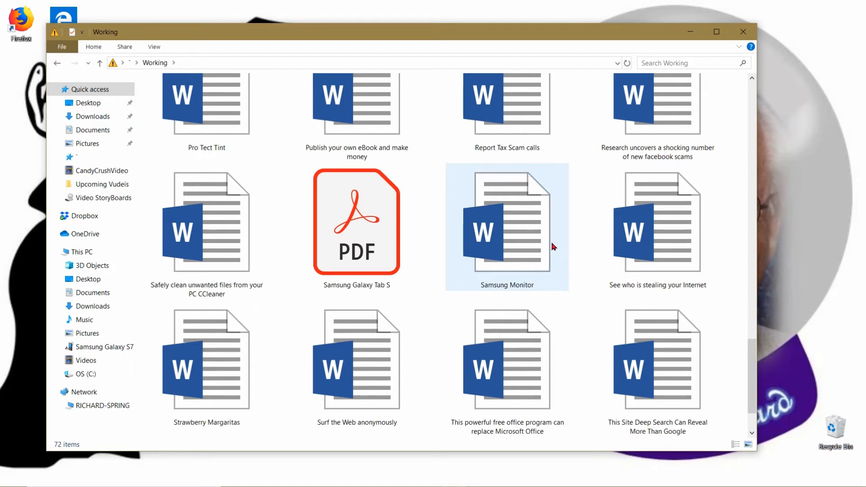
scroll(down, 3)
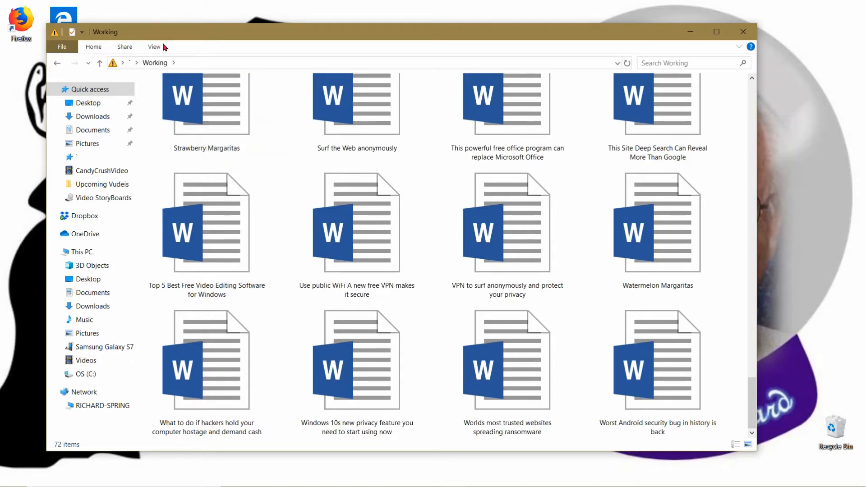
click(154, 46)
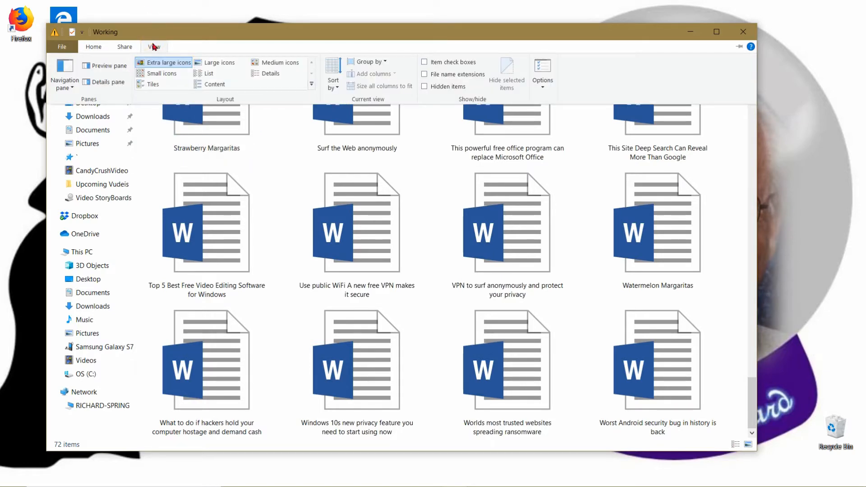
click(275, 62)
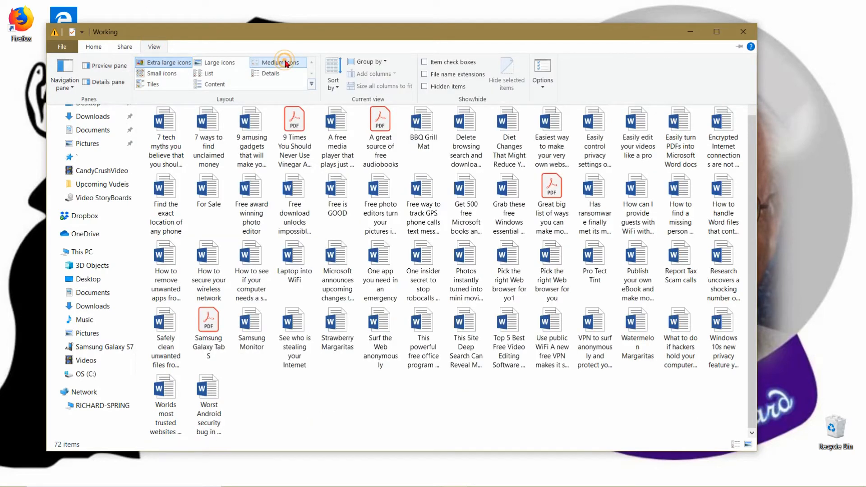